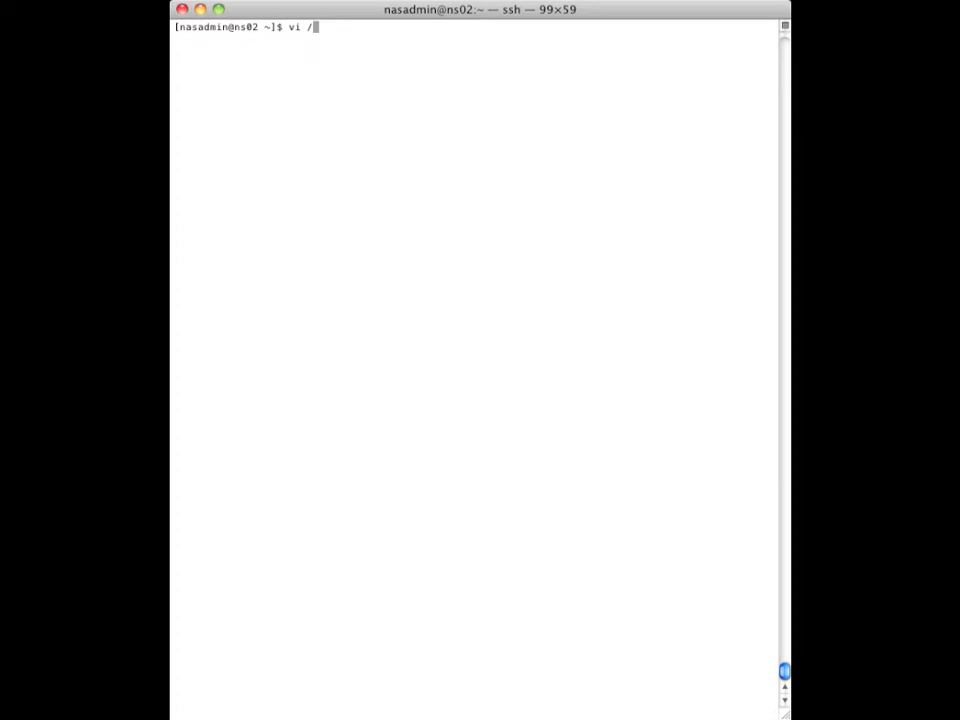
# - Append entry ::10.64.132.170::: with an 'FMA requires' comment to /nas/site/locale/xlt.cfg in vi
pyautogui.write('nas/s')
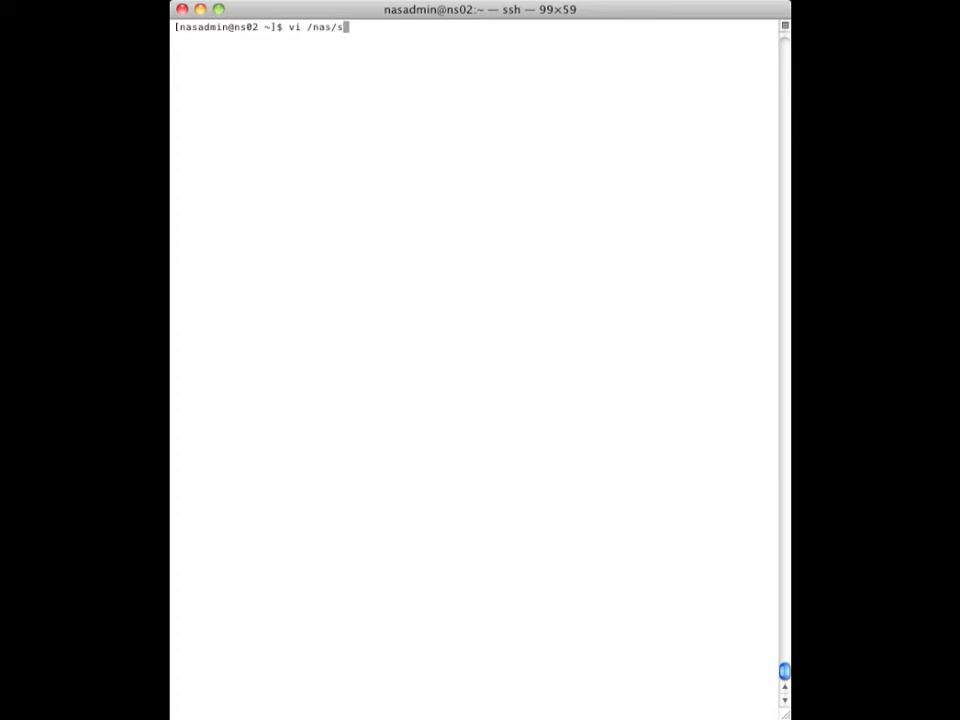
pyautogui.write('ite/')
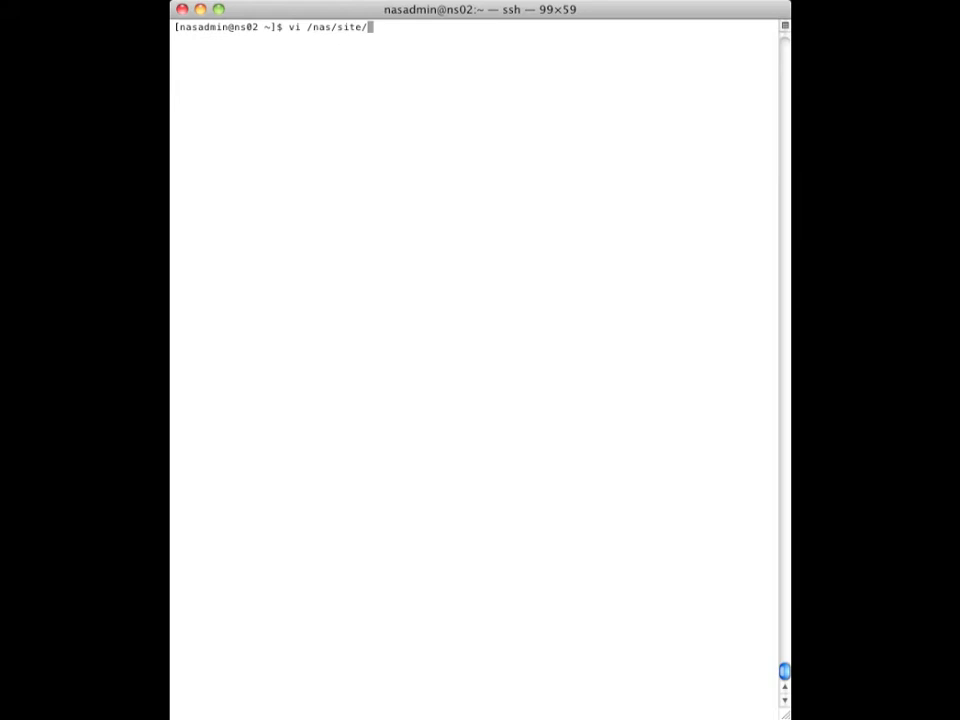
pyautogui.write('locale/xlt.cfg')
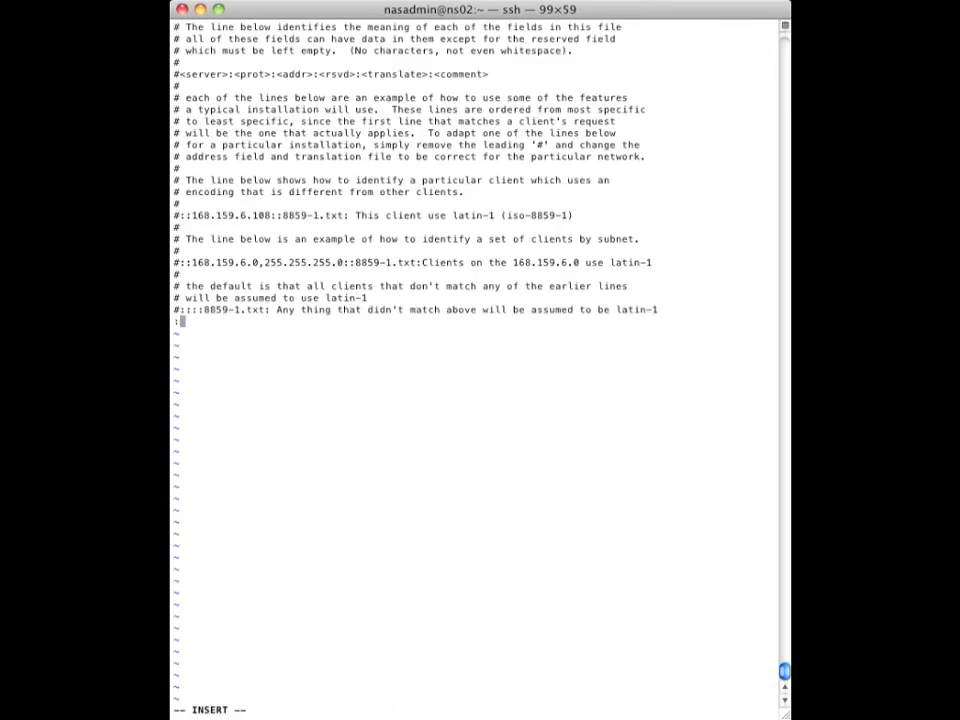
pyautogui.write('::10')
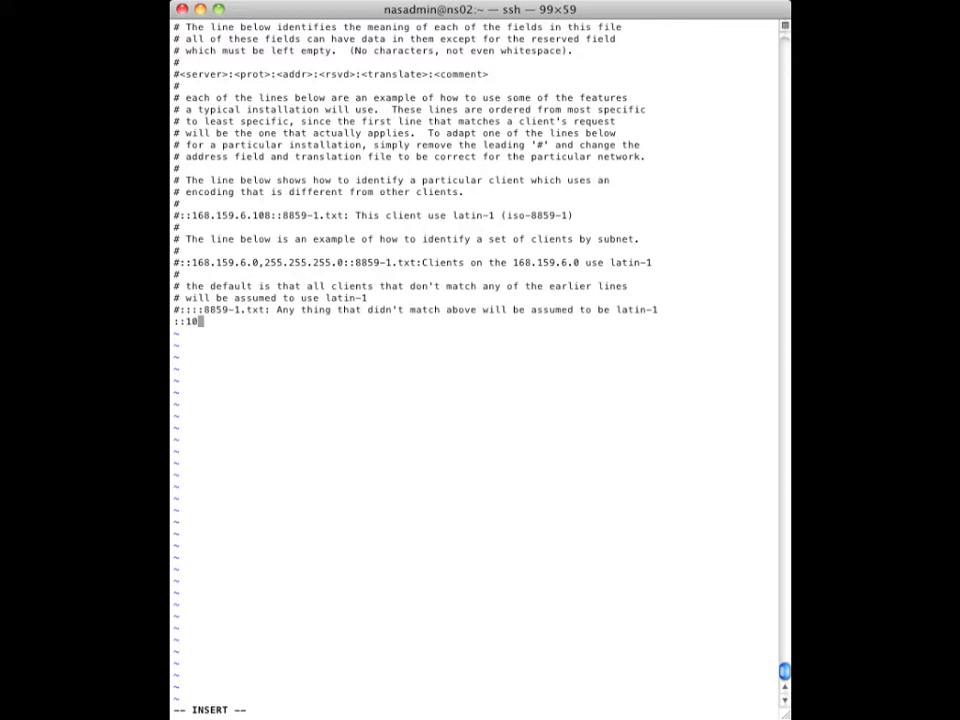
pyautogui.write('.64.132')
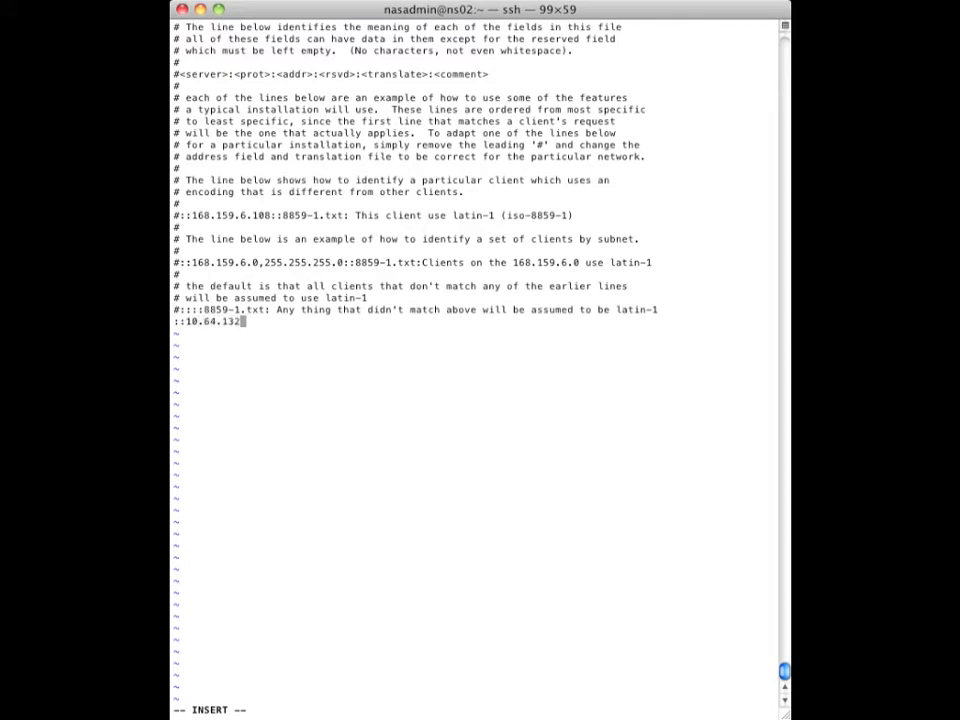
pyautogui.write('.170:::')
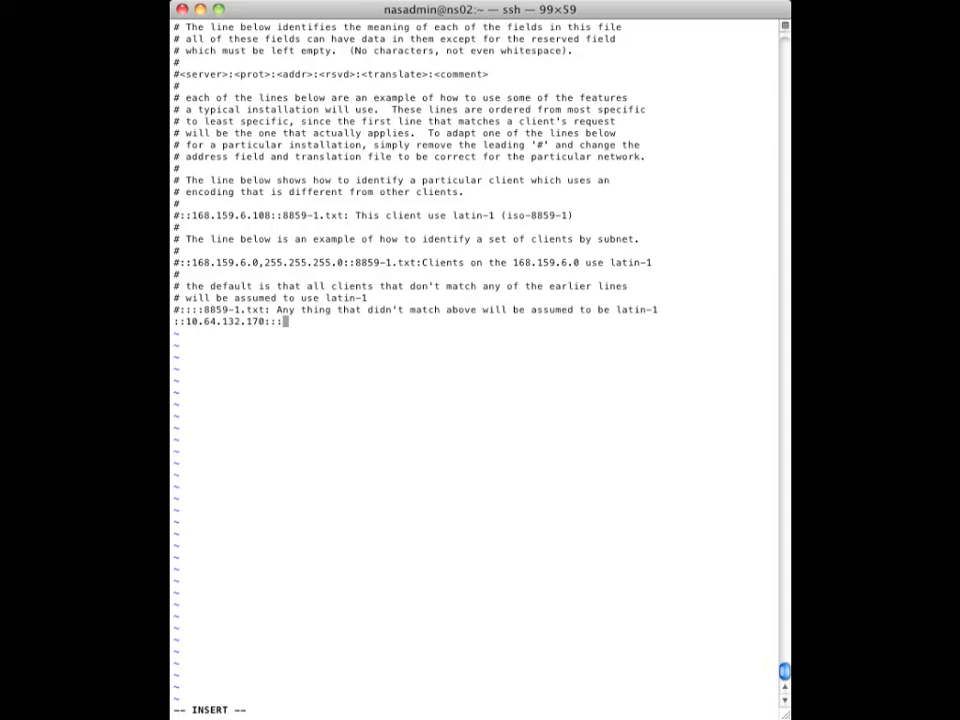
pyautogui.write('FMA requires')
pyautogui.write('/')
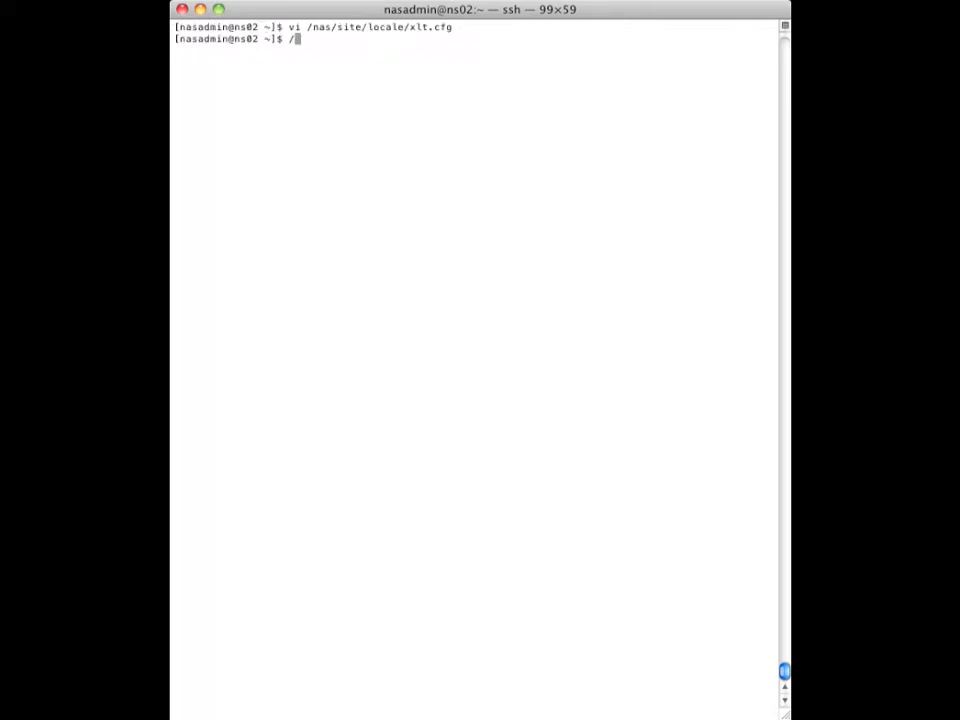
# - Apply the updated xlt.cfg with /nas/sbin/uc_config -update
pyautogui.write('nas/sbin/uc_config -')
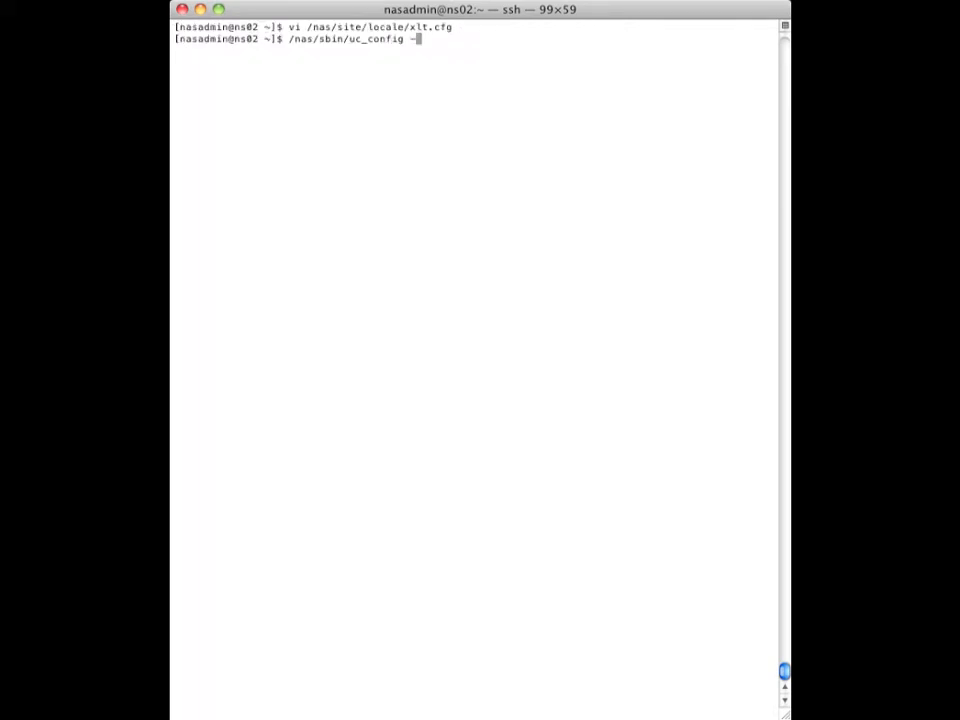
pyautogui.write('update')
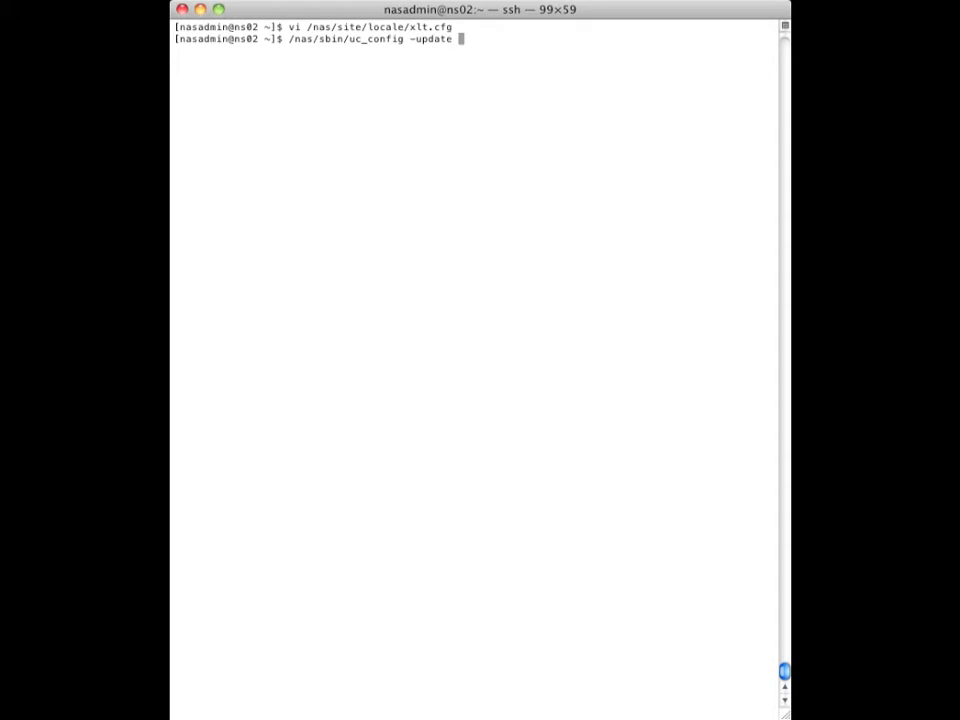
pyautogui.write('xlt.cfg')
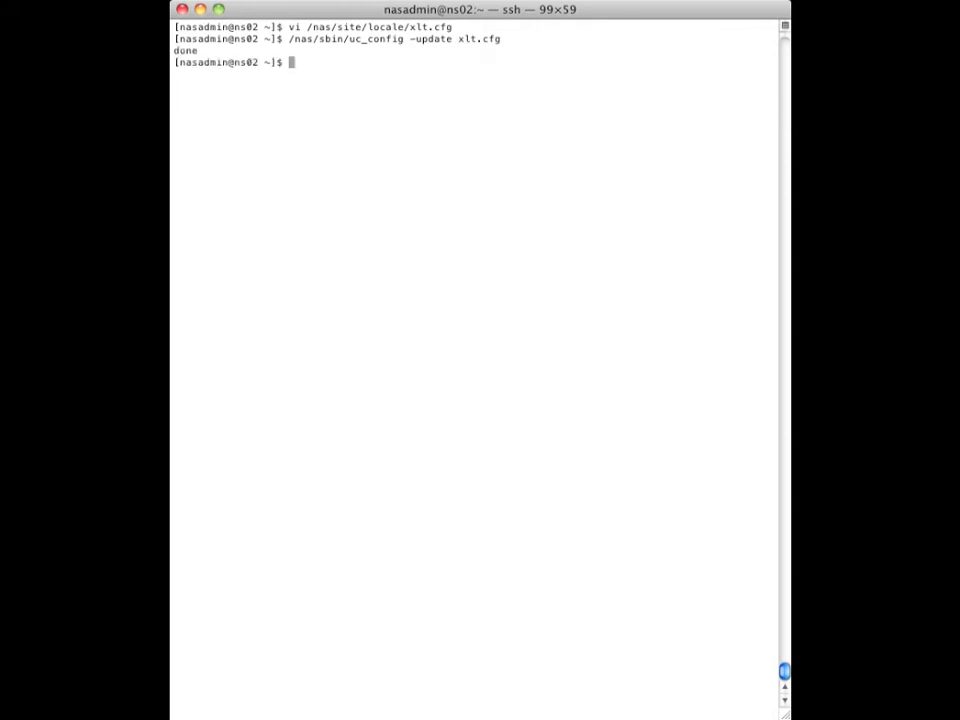
# - Verify client 10.64.132.170 is UTF-8 on server_2, then switch to root
pyautogui.write('/')
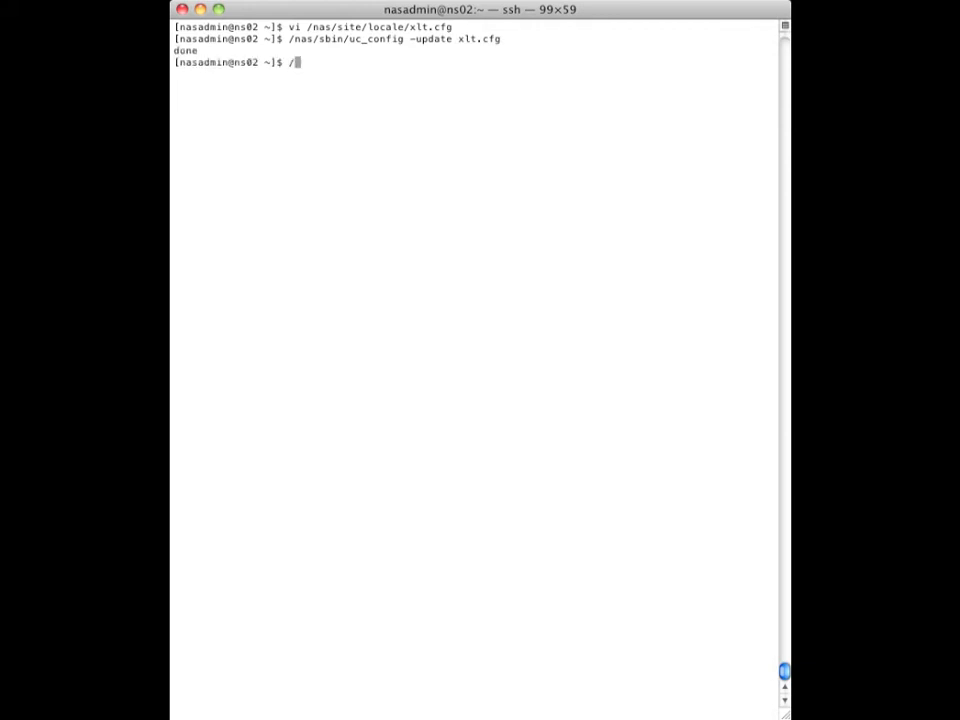
pyautogui.write('nas/sbin/uc_')
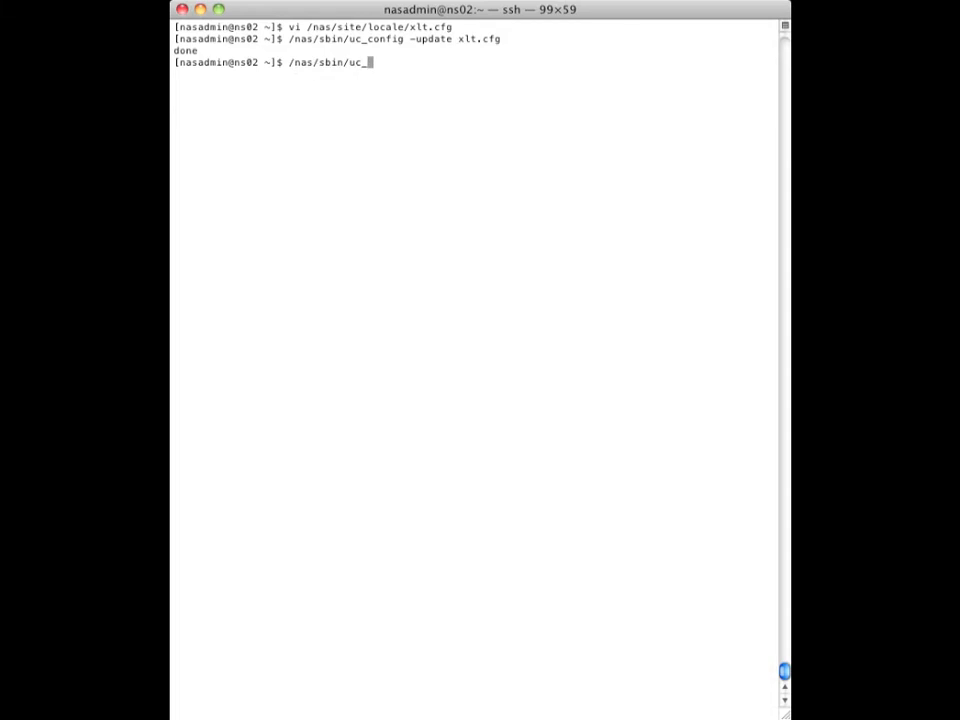
pyautogui.write('config')
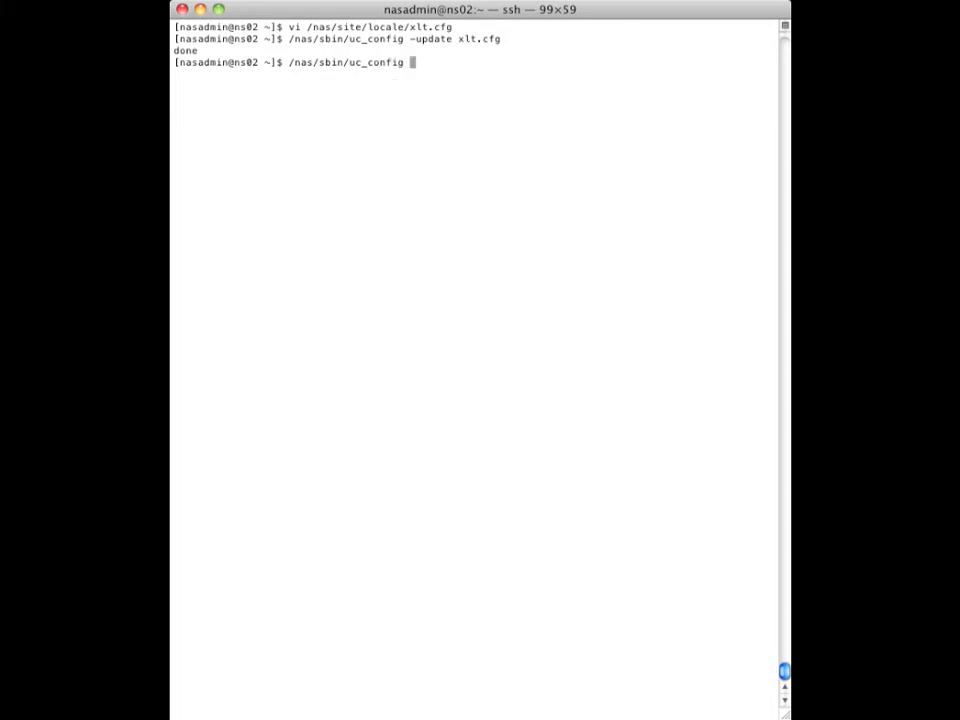
pyautogui.write('-verify')
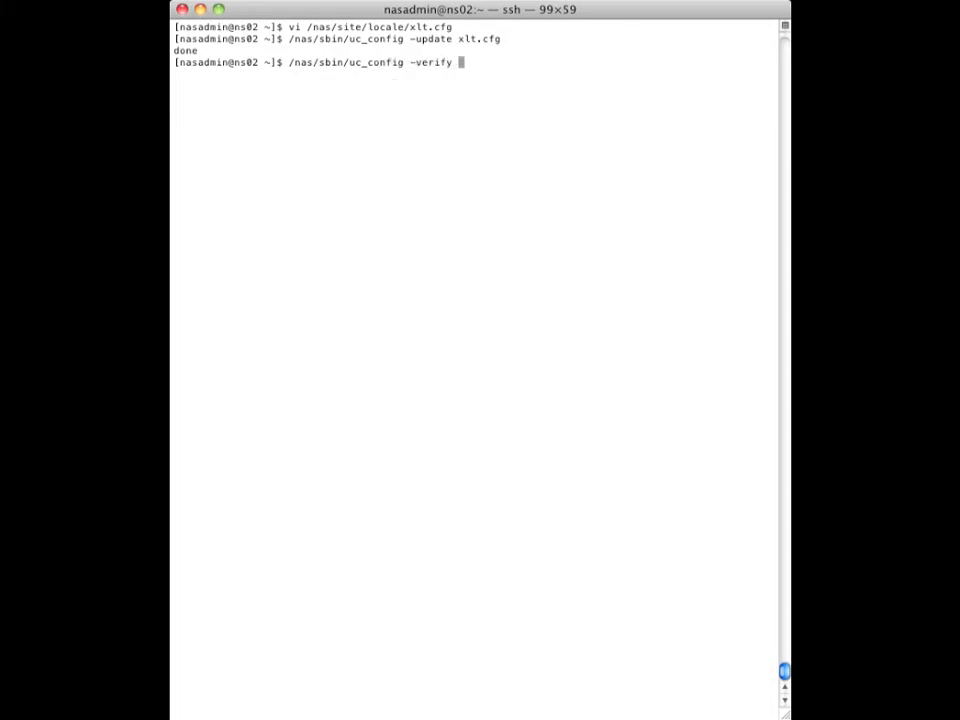
pyautogui.write('10.64.')
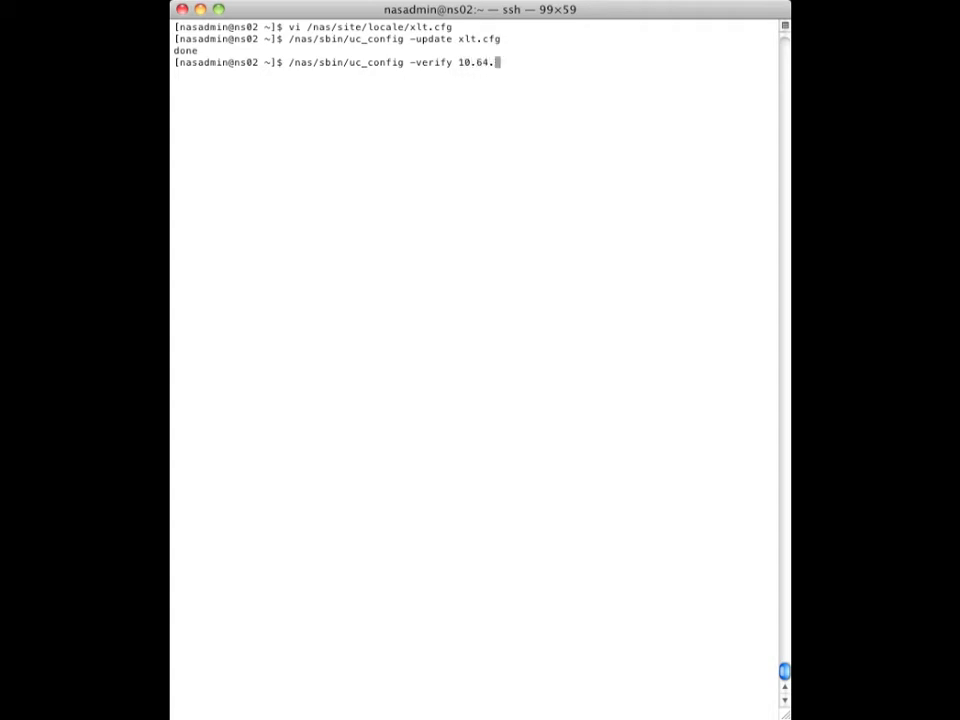
pyautogui.write('132.170 -mover server_2')
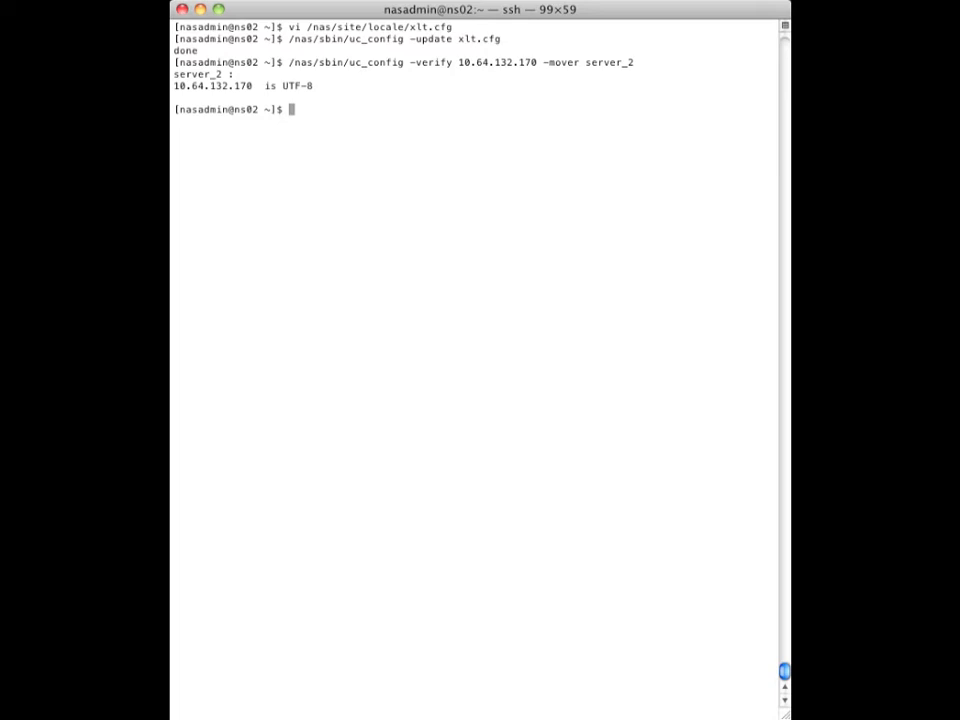
pyautogui.write('su')
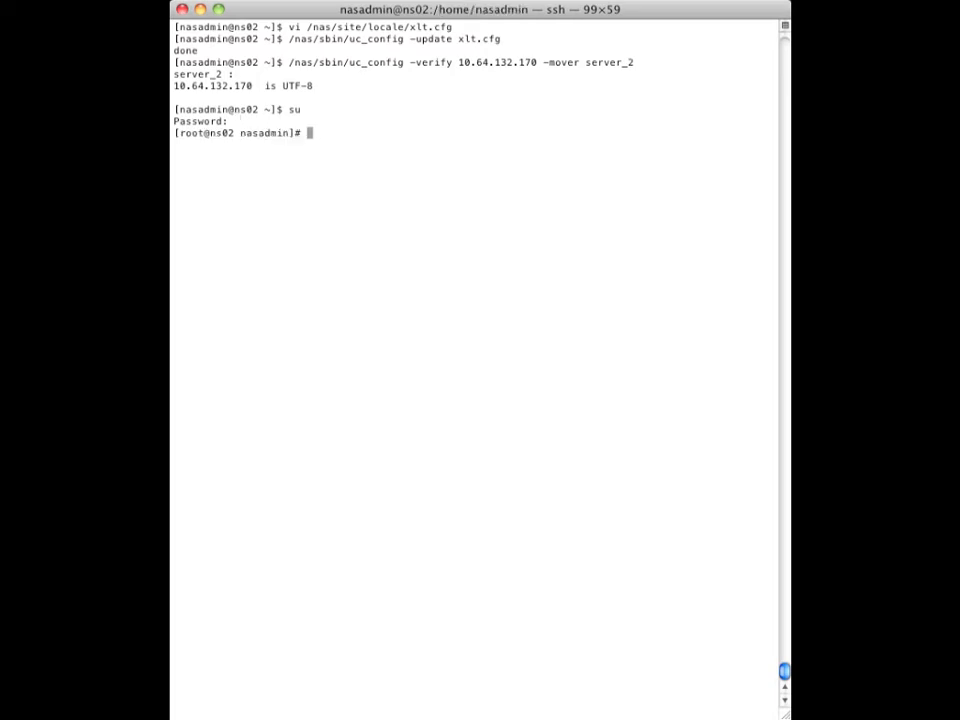
# - Add MD5-password user rffm on server_2 with user ID 99 and group ID 100
pyautogui.write('/nas')
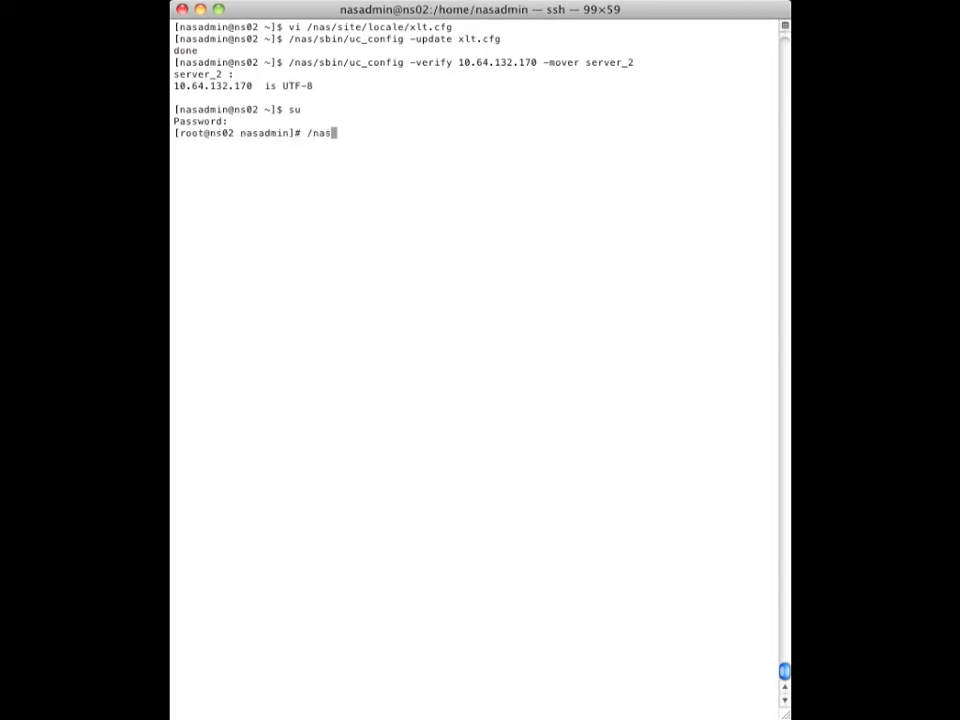
pyautogui.write('sbin/serve')
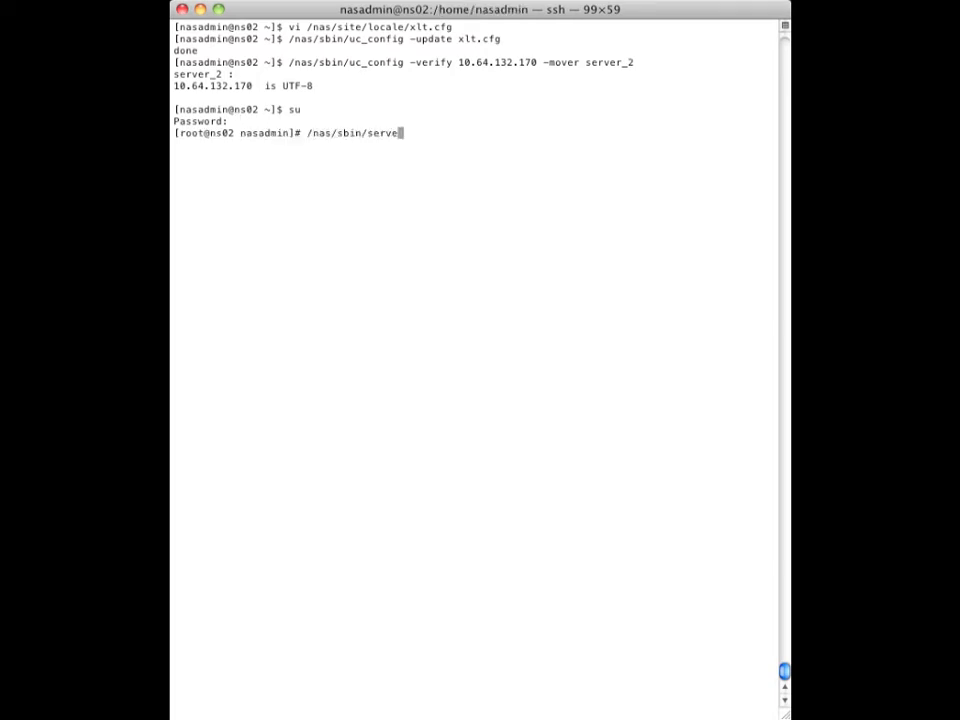
pyautogui.write('r_user')
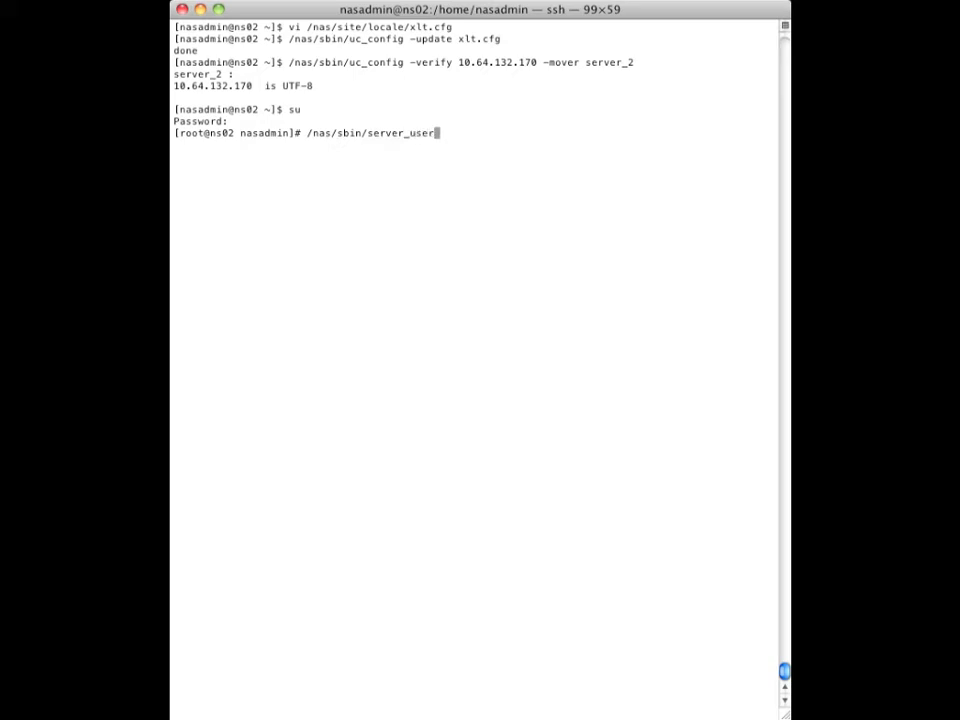
pyautogui.write('server_2 -add -md5 -passwd rffm')
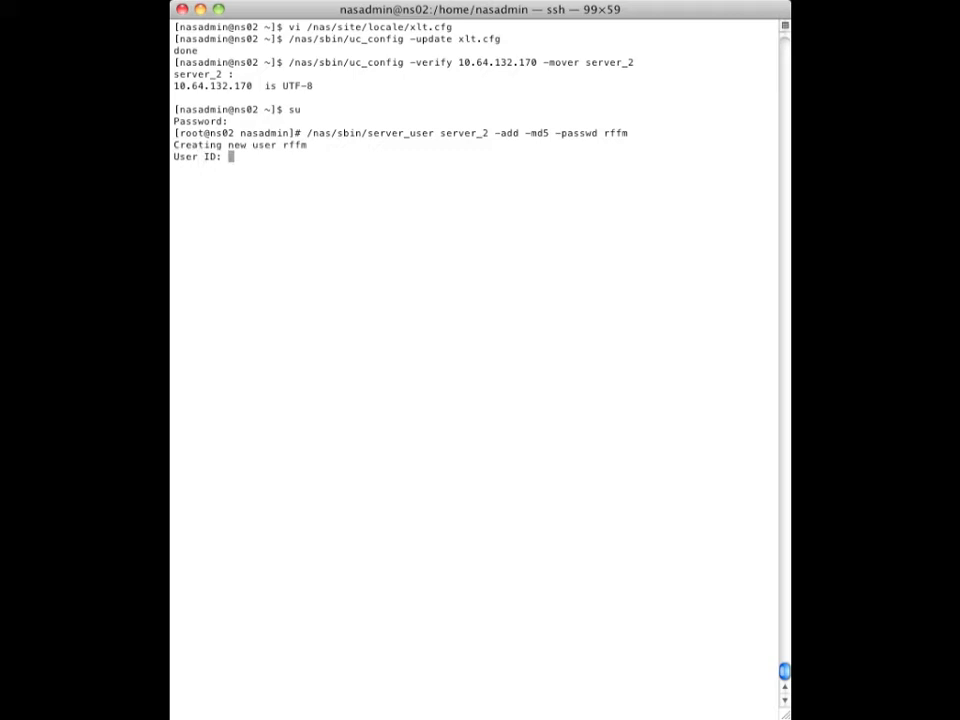
pyautogui.write('99')
pyautogui.write('100')
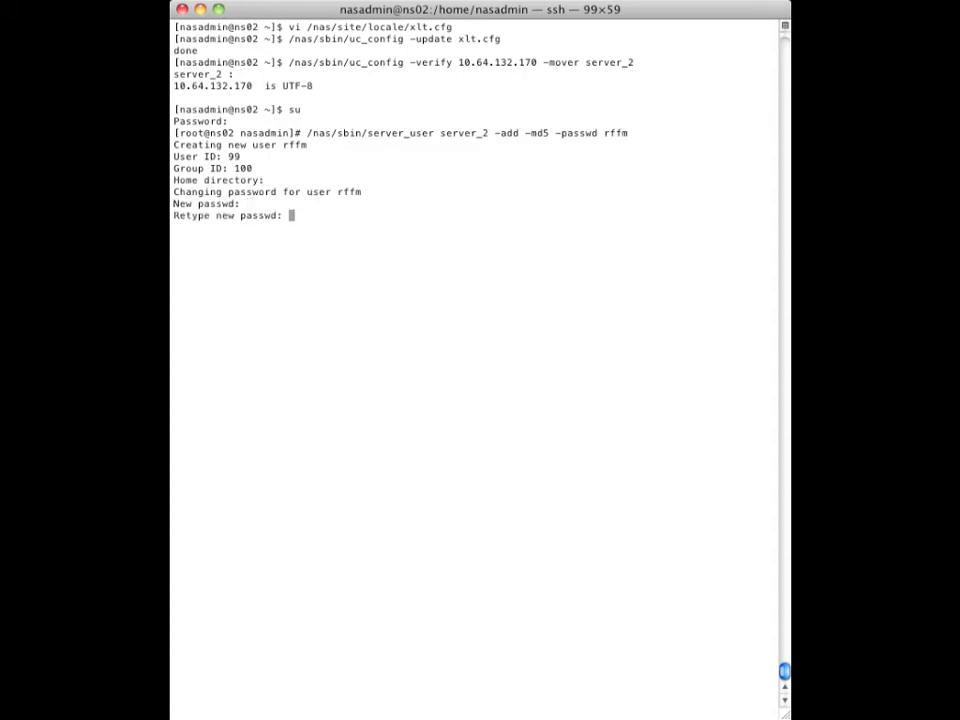
pyautogui.write('e')
pyautogui.write('server')
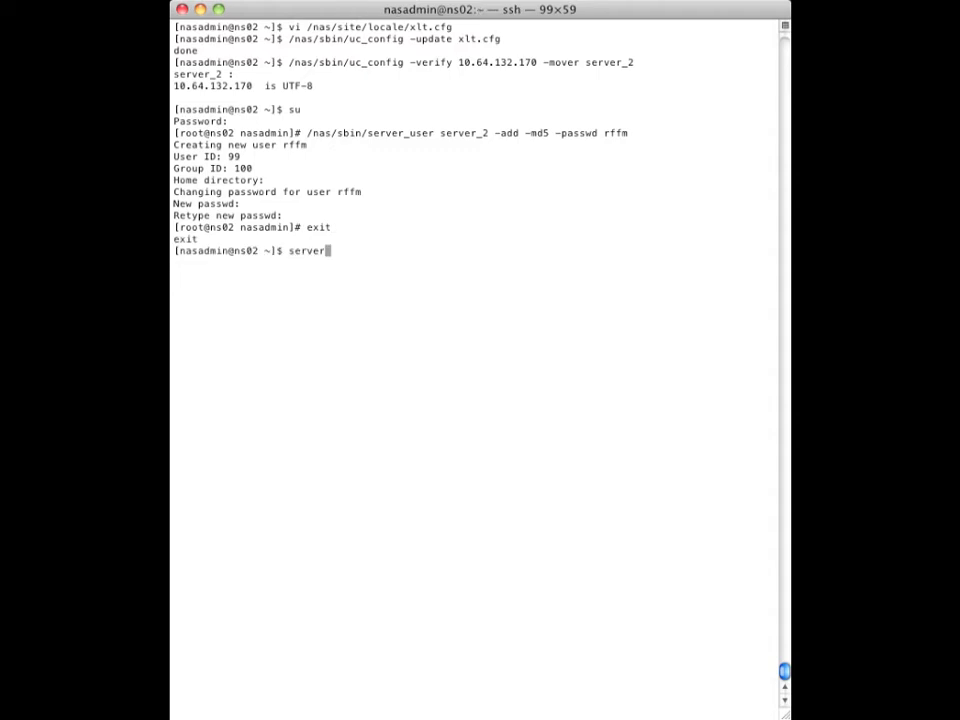
# - Append user rffm and host 10.64.132.170 to the dhsm service on server_2
pyautogui.write('_http serv')
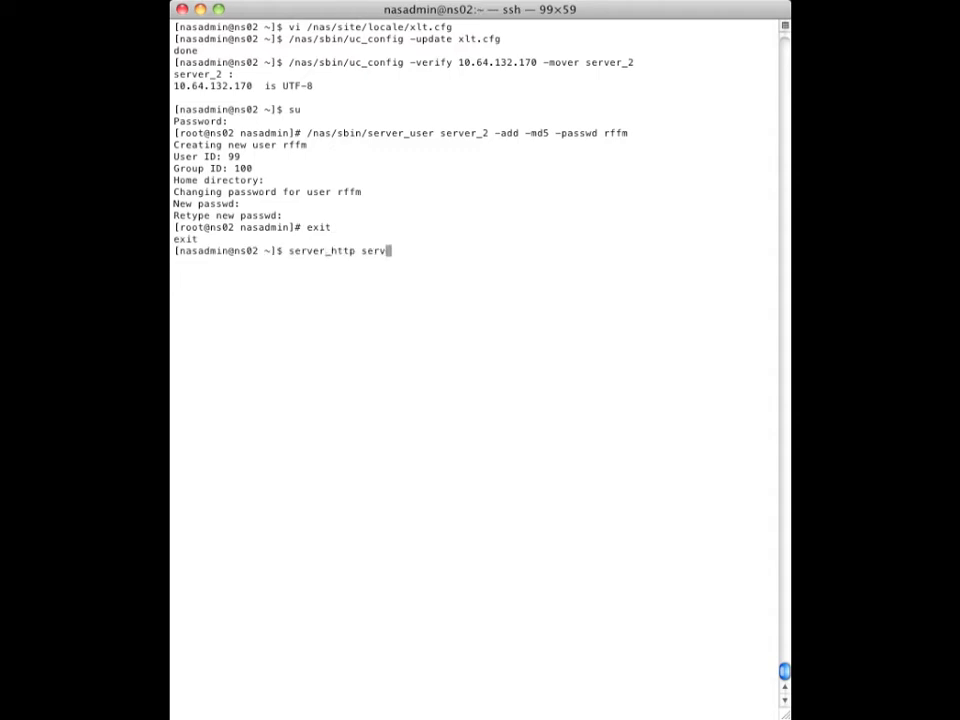
pyautogui.write('er')
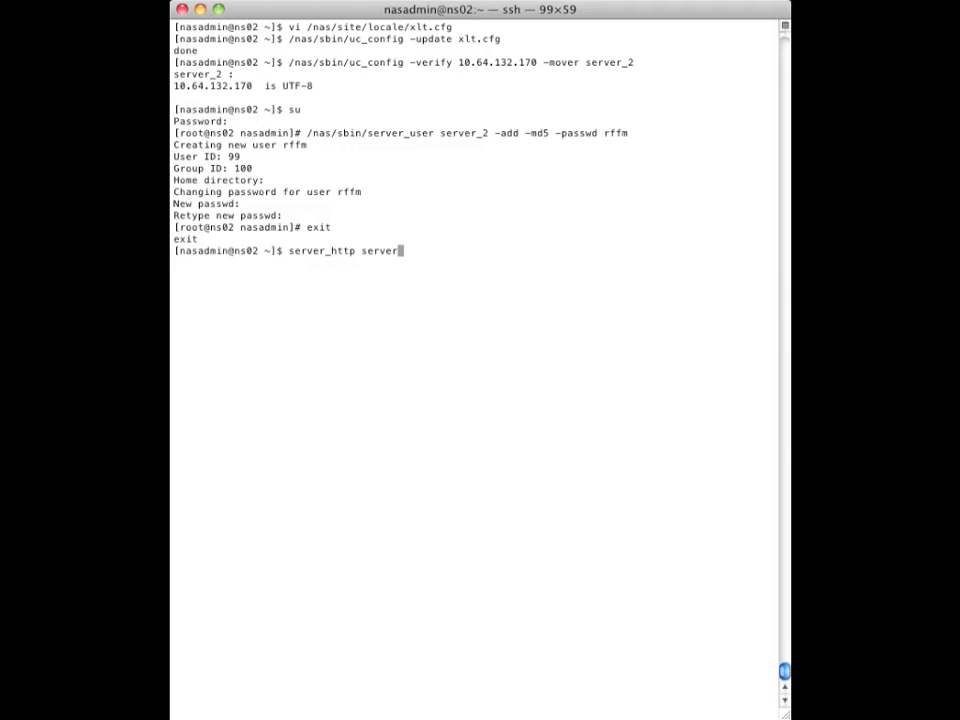
pyautogui.write('_2 -appen')
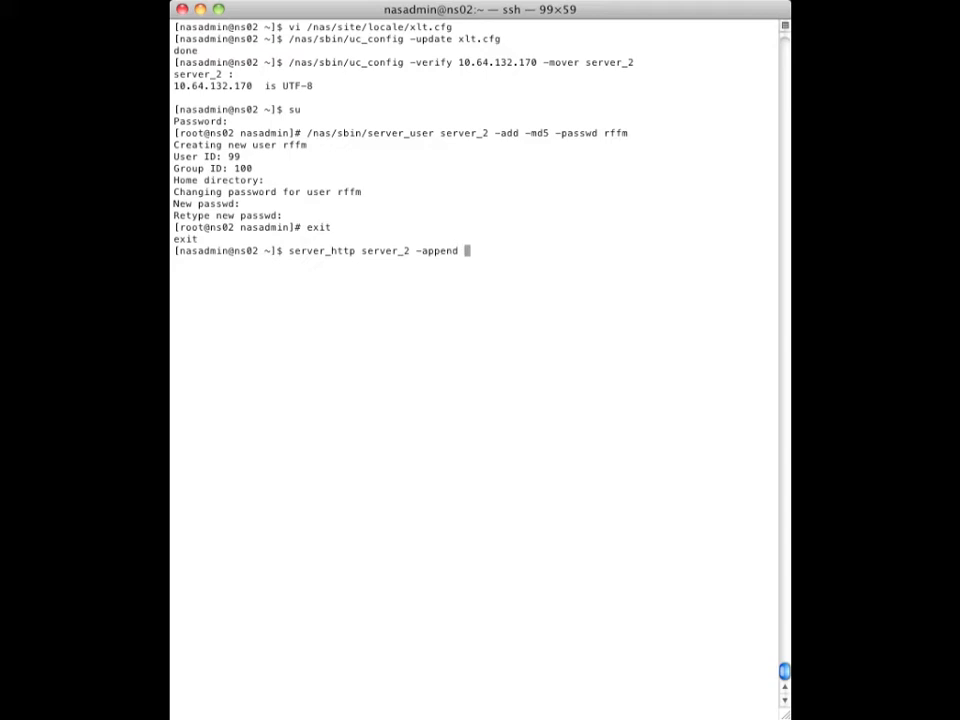
pyautogui.write('dhsm -u')
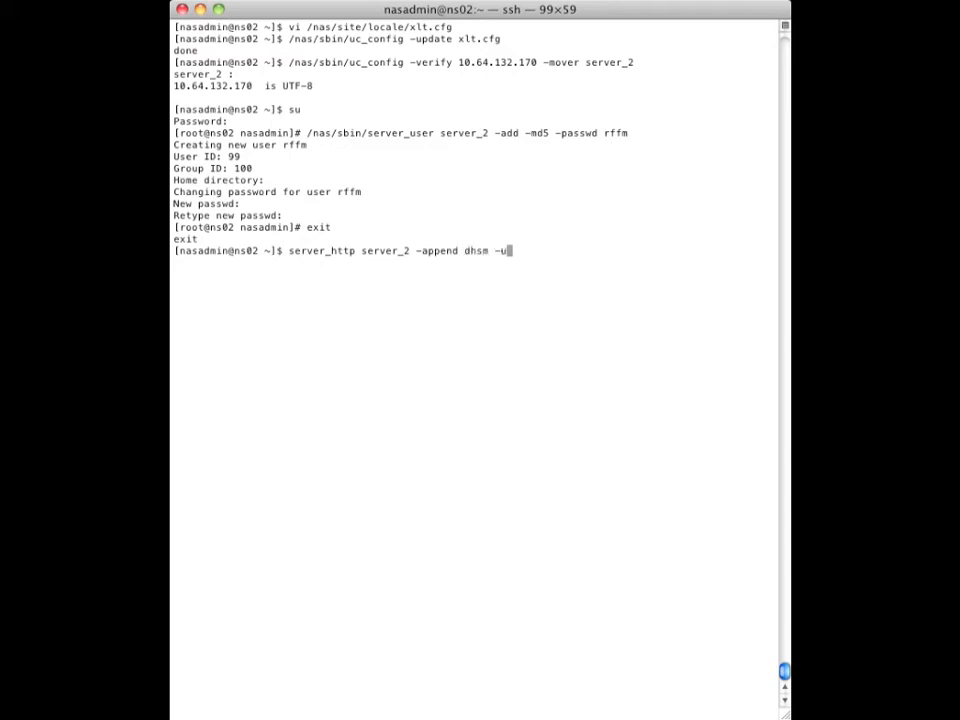
pyautogui.write('sers')
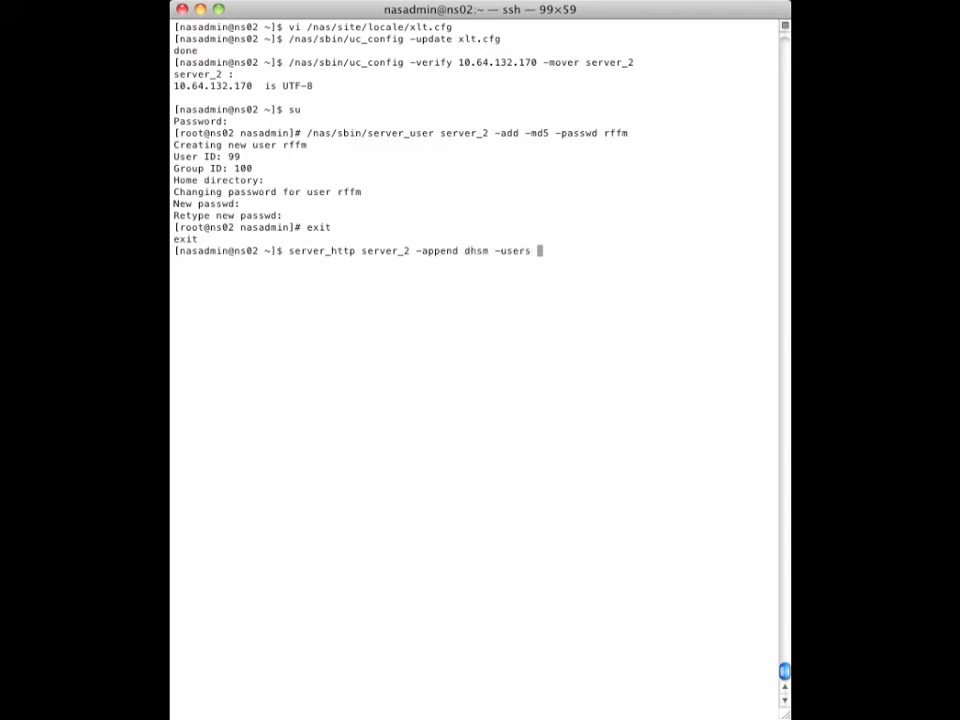
pyautogui.write('rffm -hos')
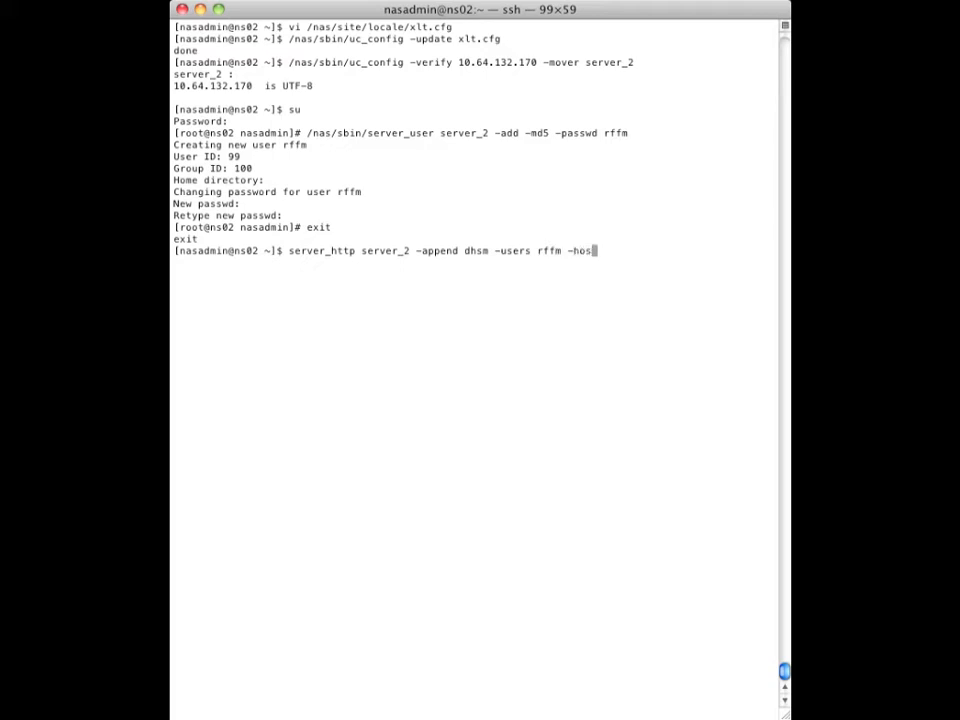
pyautogui.write('ts 10.64.')
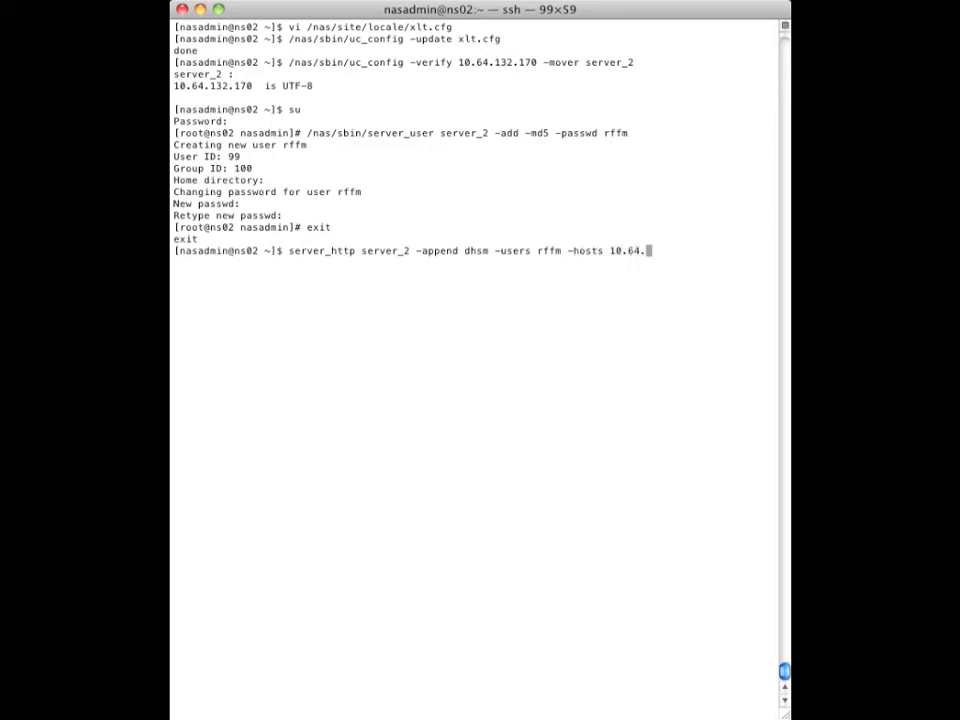
pyautogui.write('132.170')
pyautogui.write('server_')
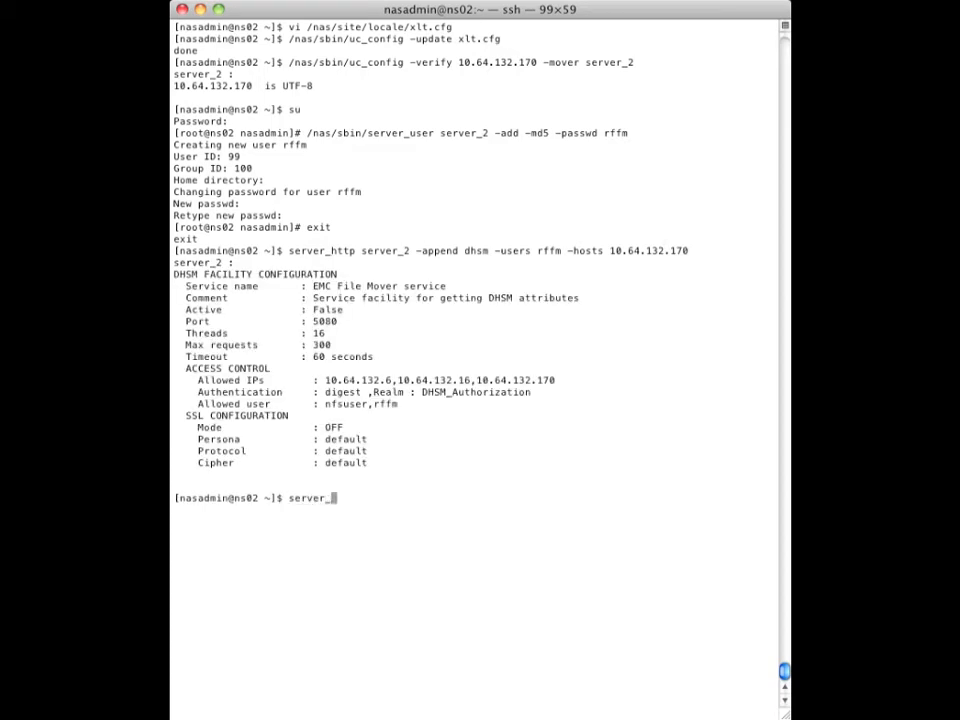
# - Start the dhsm service on server_2 with server_http -service dhsm -start
pyautogui.write('ht')
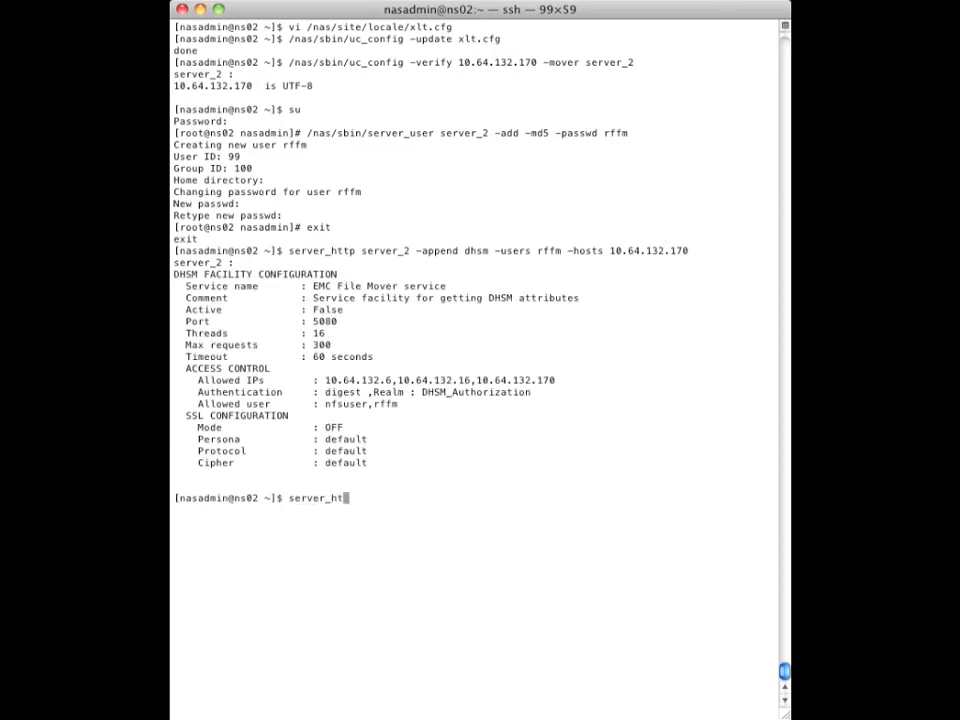
pyautogui.write('tp server_2 -service dhsm -start')
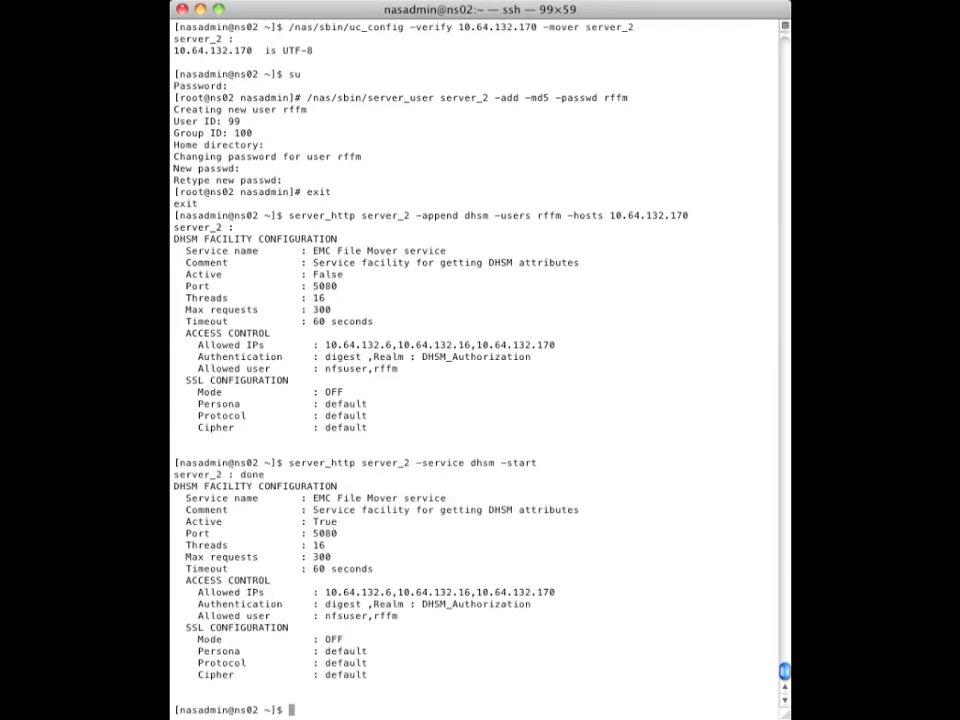
pyautogui.write('nas_fs -list')
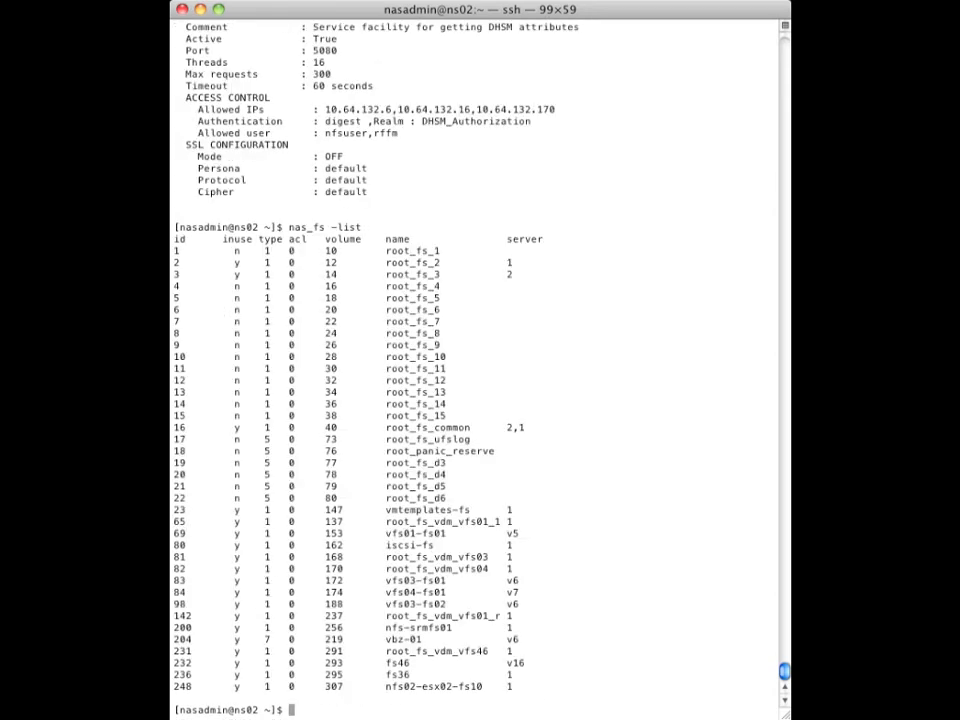
# - List file systems and set DHSM state to enabled on vfs03-fs02
pyautogui.write('fs_')
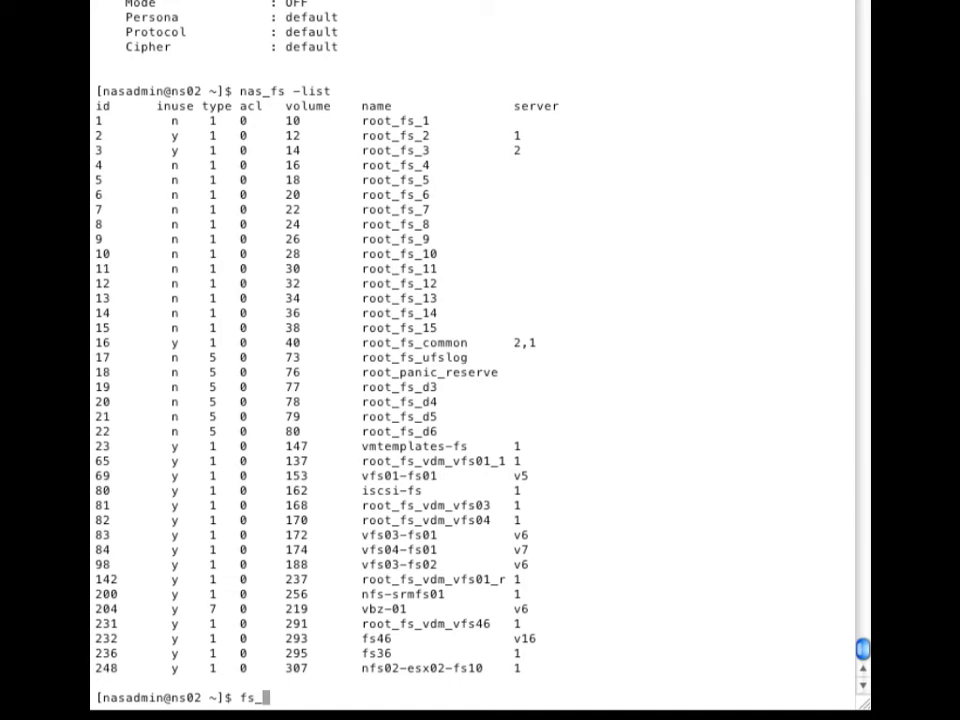
pyautogui.write('dhsm')
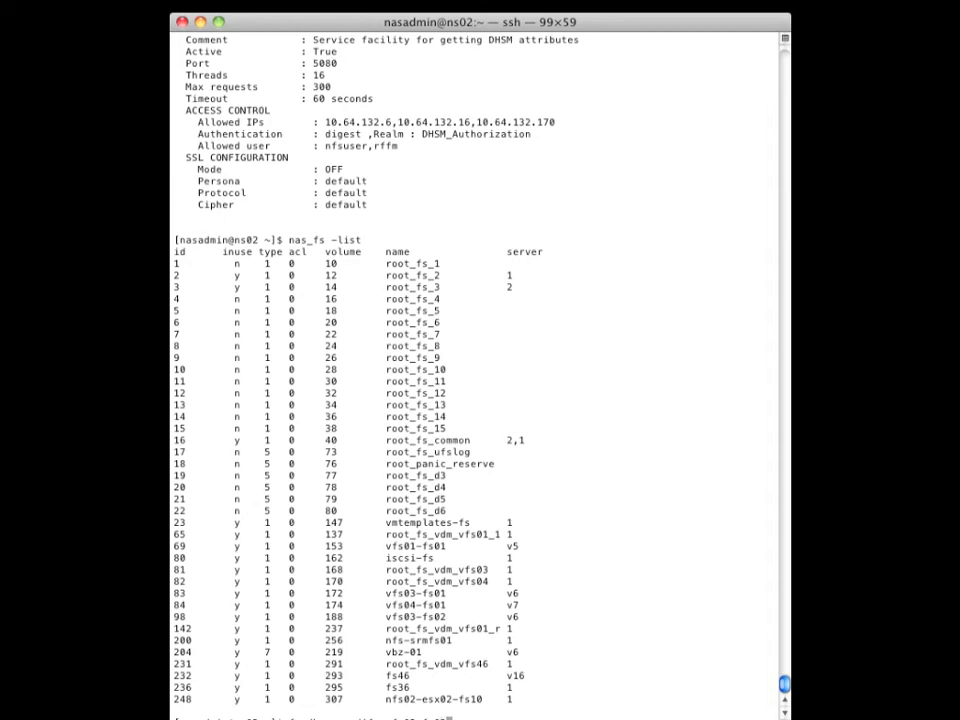
pyautogui.write('fs_dhsm -modify vfs03-fs02 -state enabled')
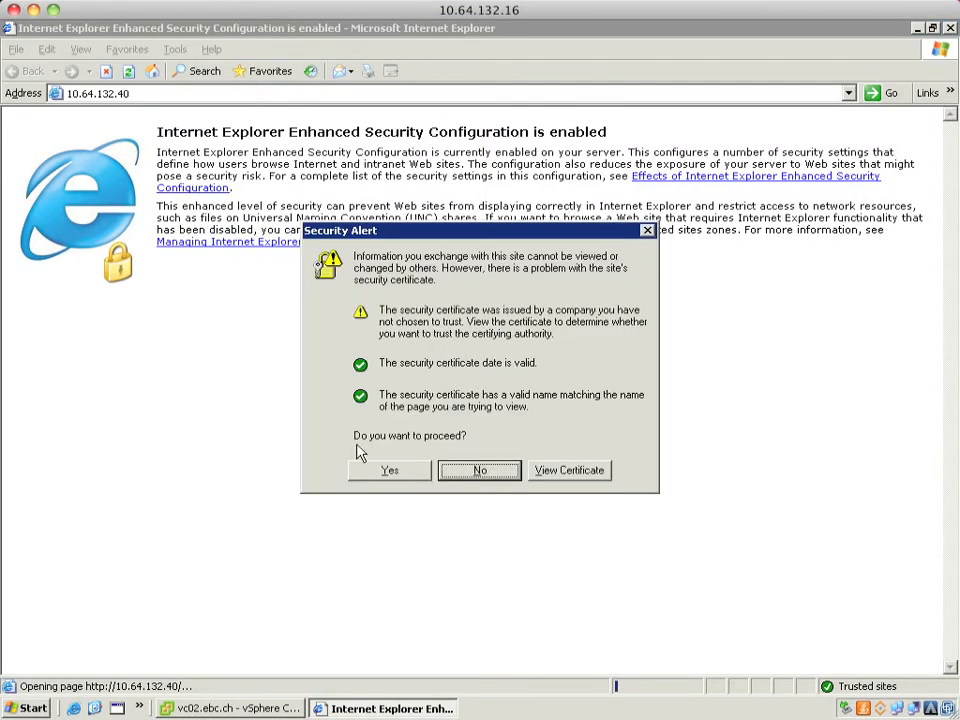
# - Accept the certificate warning, log in as root, and go to Security > Administrators
pyautogui.click(389, 470)
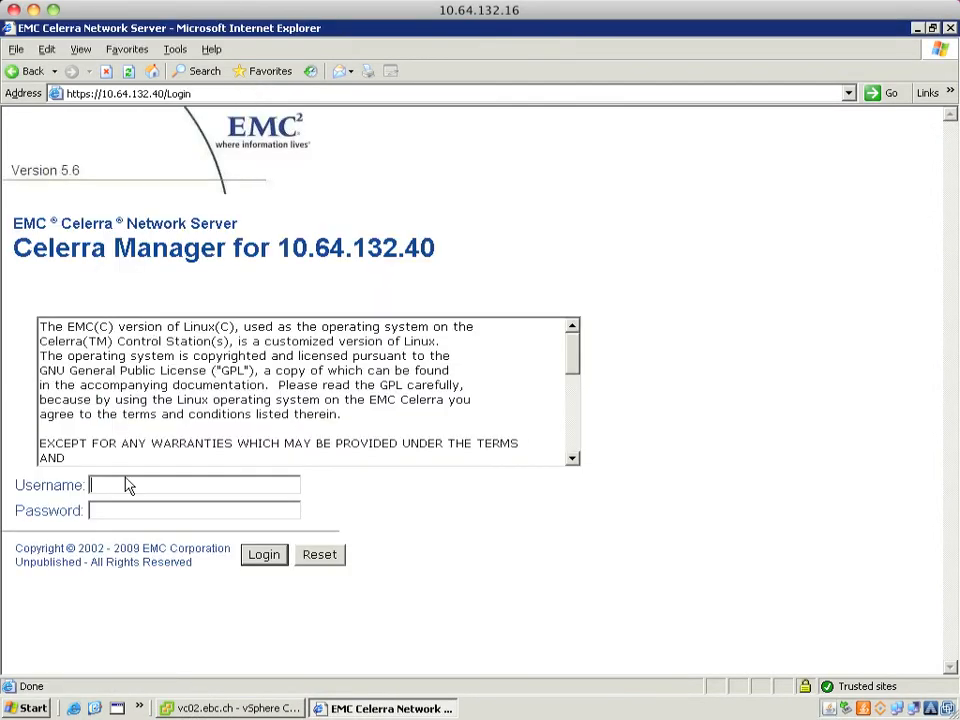
pyautogui.write('ro')
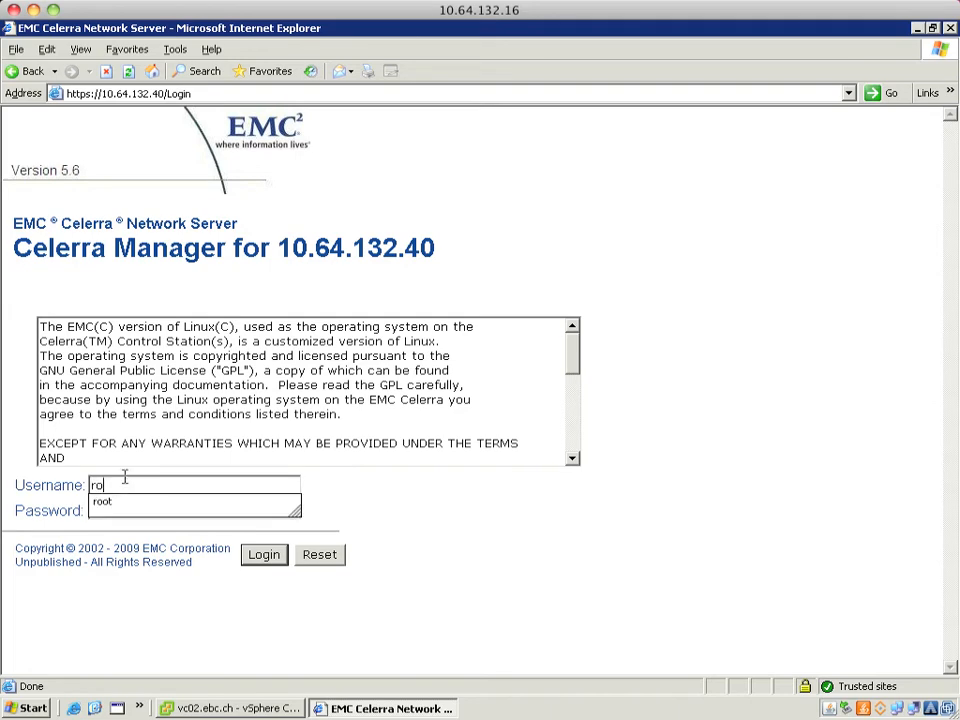
pyautogui.click(263, 554)
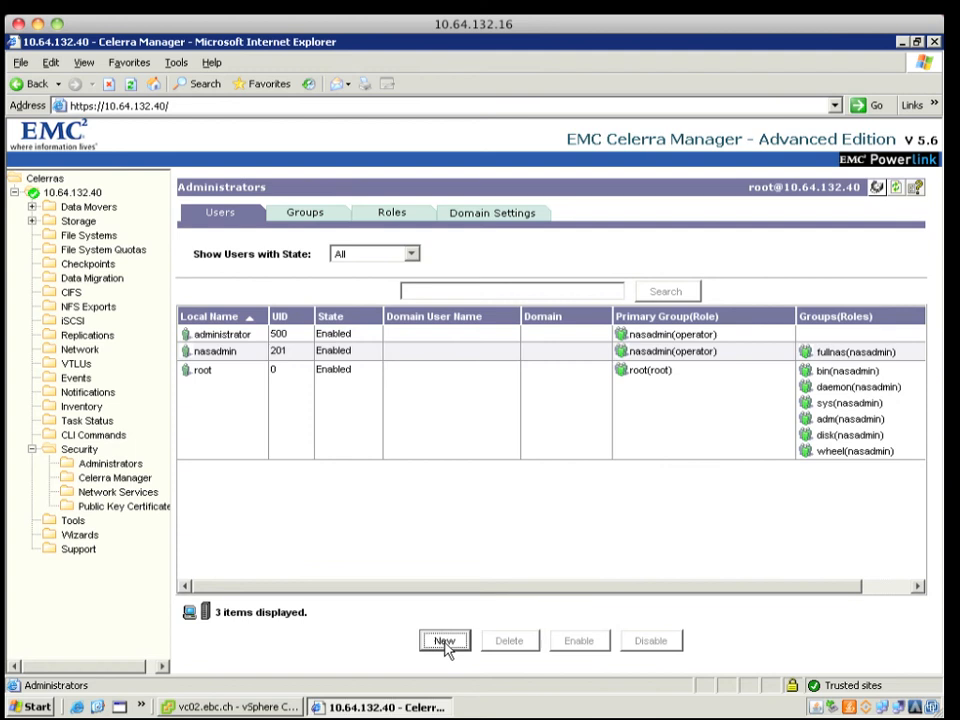
# - Create administrator rffm with password, primary group root, root membership and XML API v2 access
pyautogui.click(444, 640)
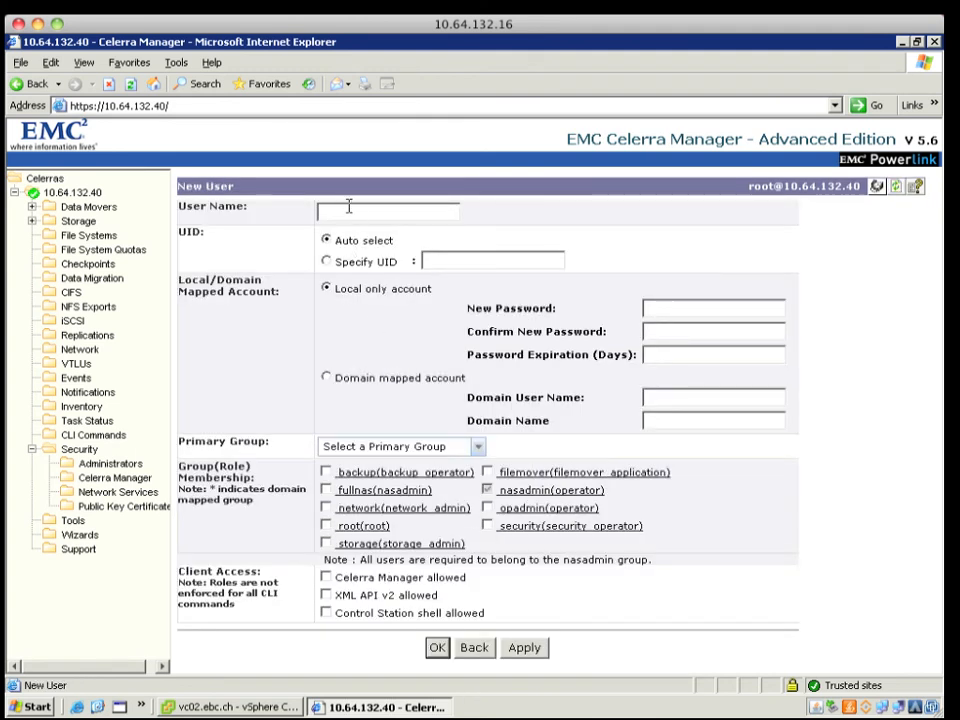
pyautogui.write('fff')
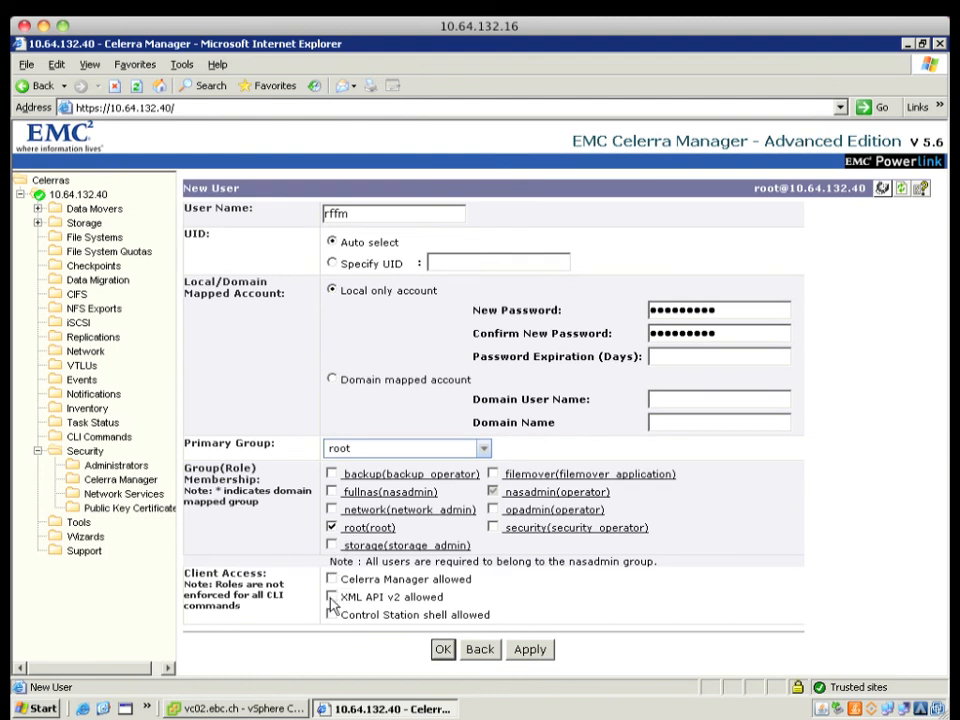
pyautogui.click(331, 596)
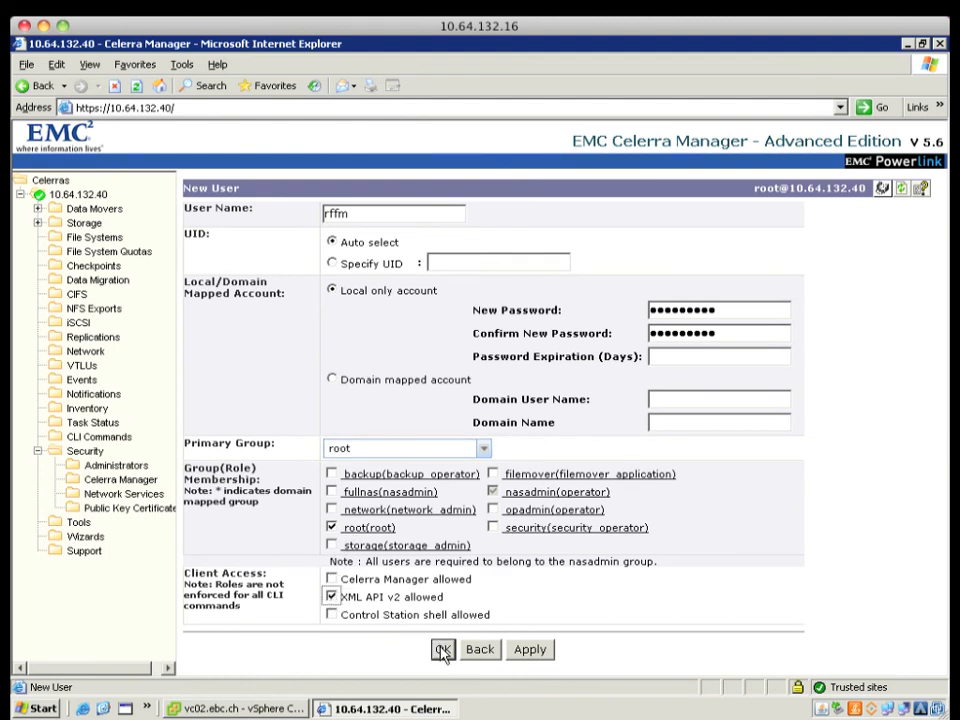
pyautogui.click(443, 649)
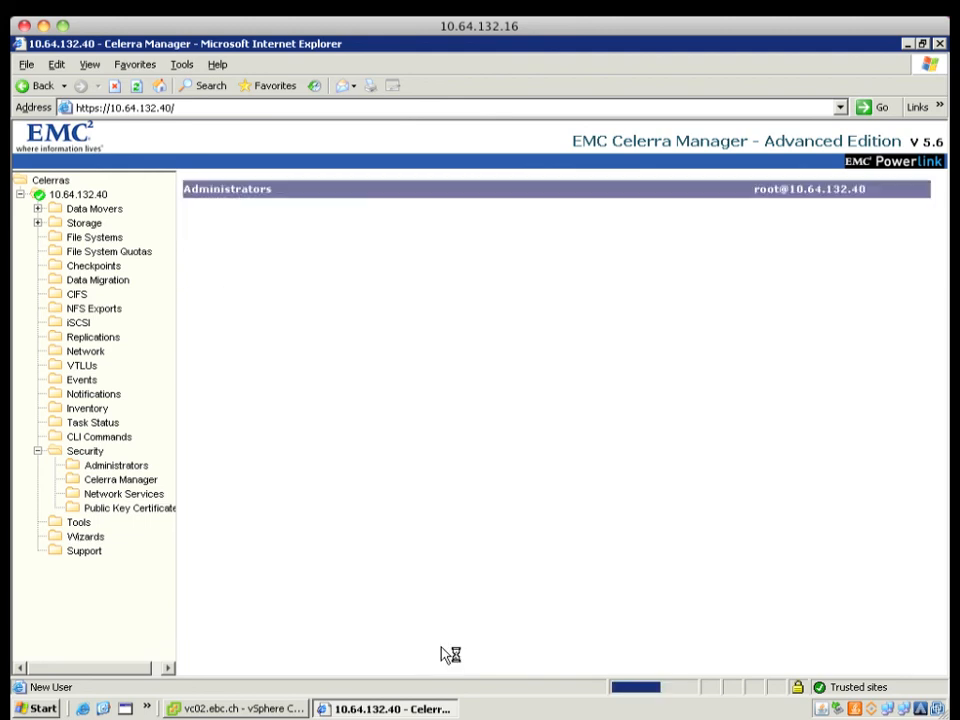
# - Select the rffm row to confirm UID 501, root primary group and Enabled state
pyautogui.click(116, 465)
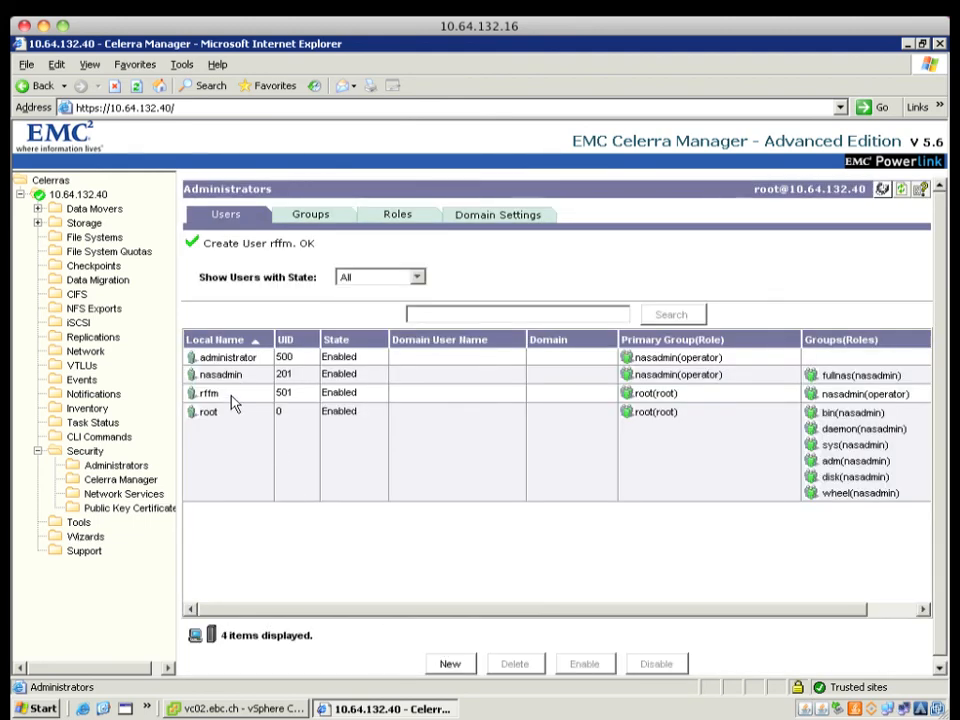
pyautogui.click(210, 392)
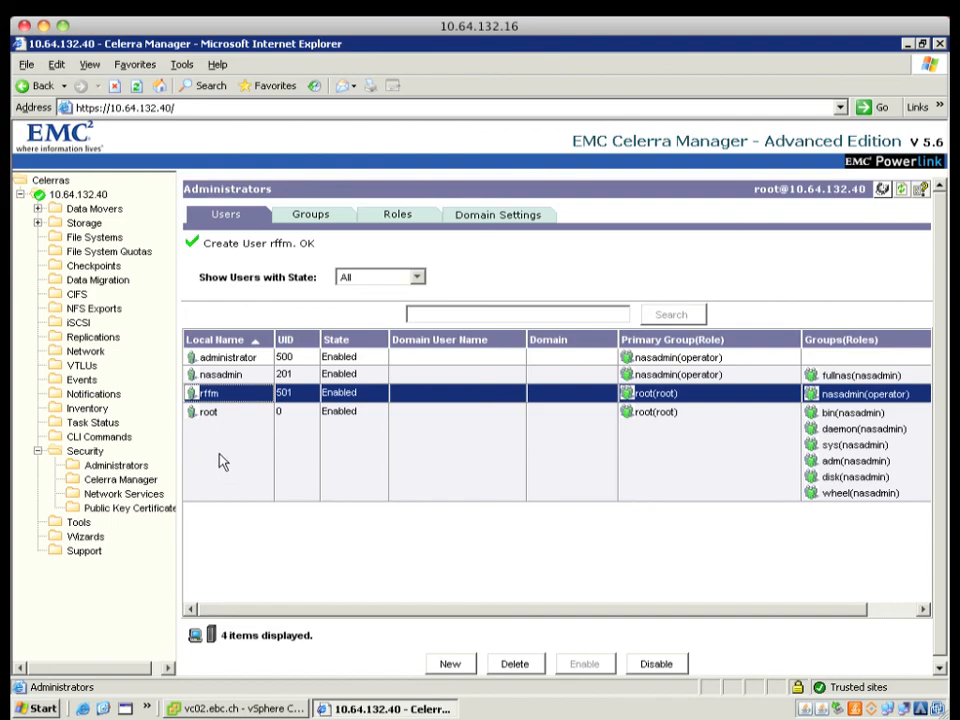